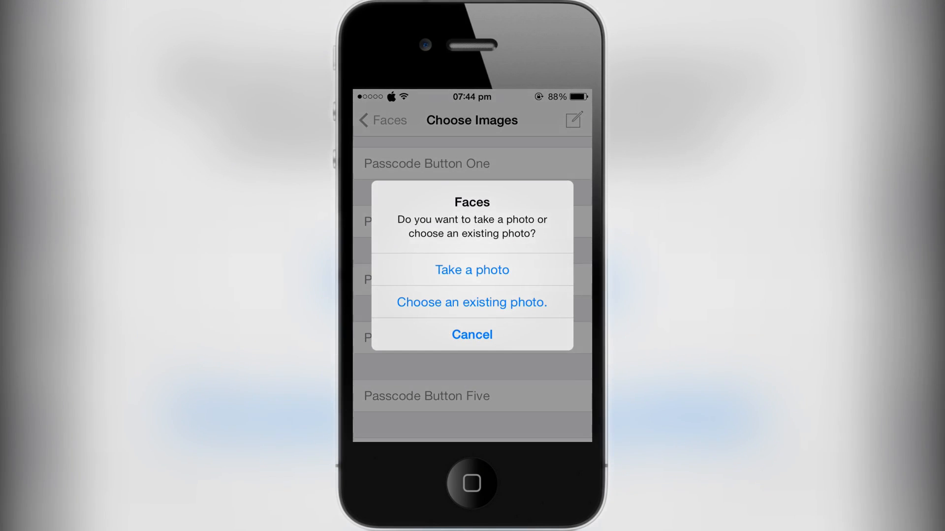
- Cancel the photo source prompt, then start and discard a tweet about the Faces tweak
left_click(472, 335)
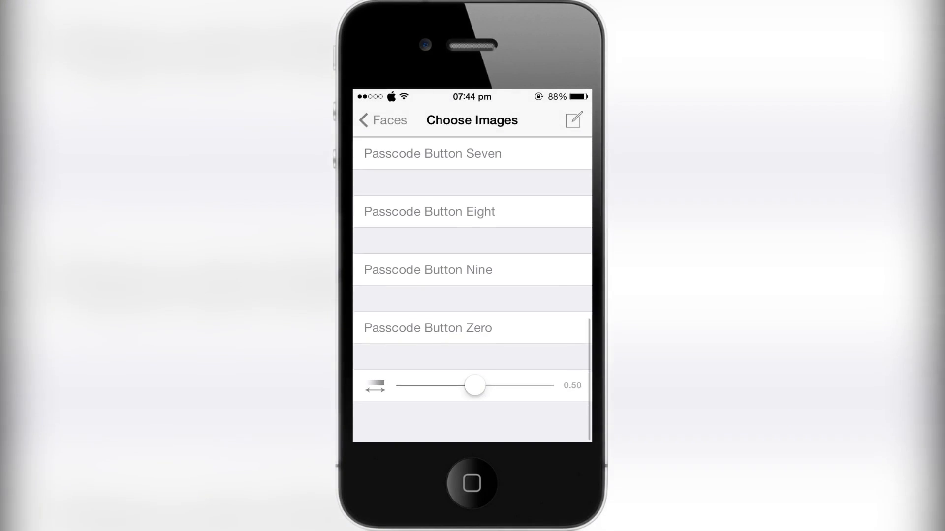
scroll("down", 3)
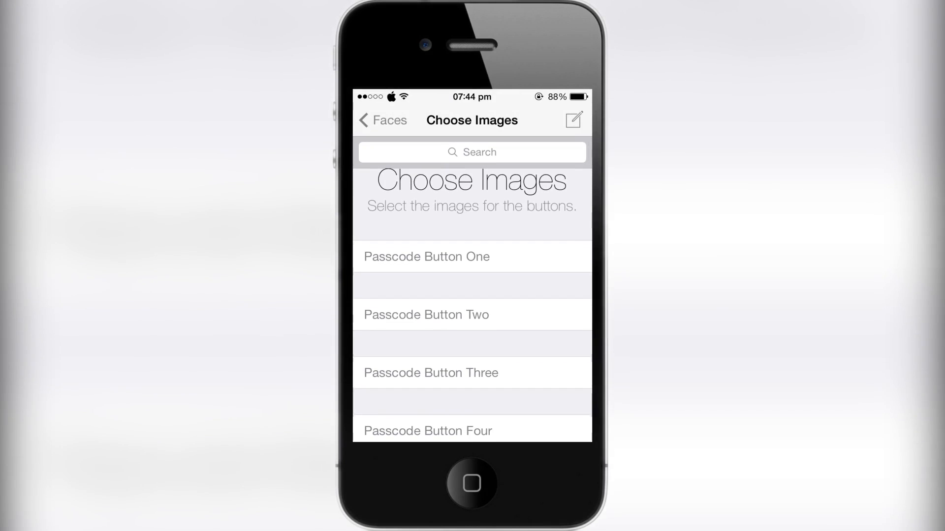
left_click(573, 118)
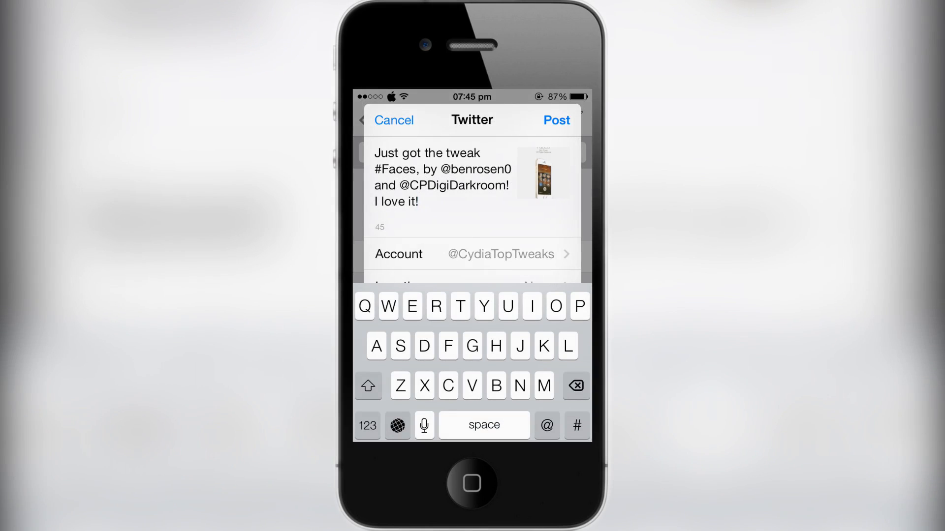
left_click(394, 121)
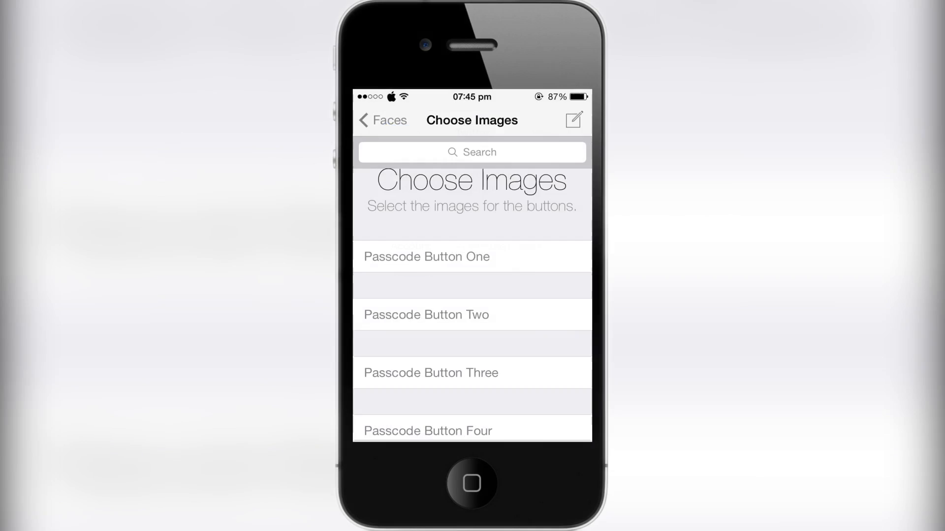
- Back out of Faces and the Settings list to the SpringBoard home screen
left_click(382, 120)
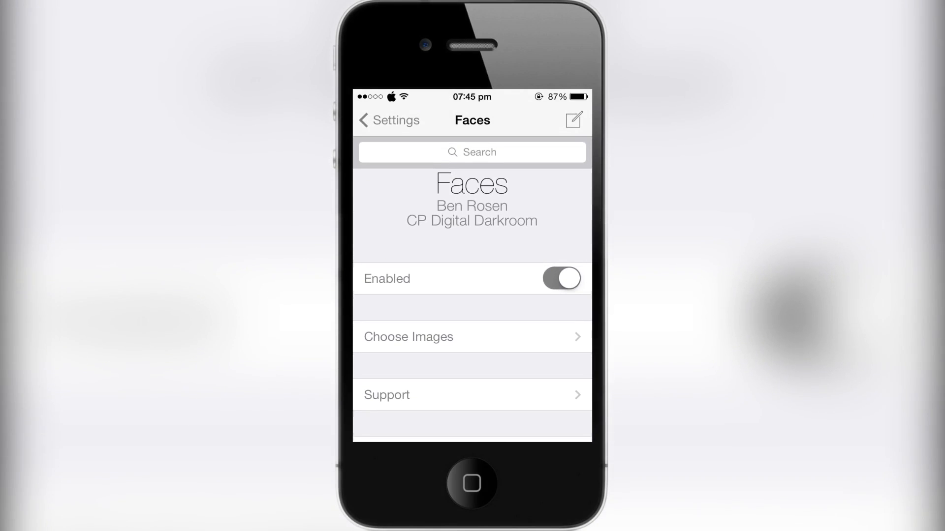
left_click(388, 120)
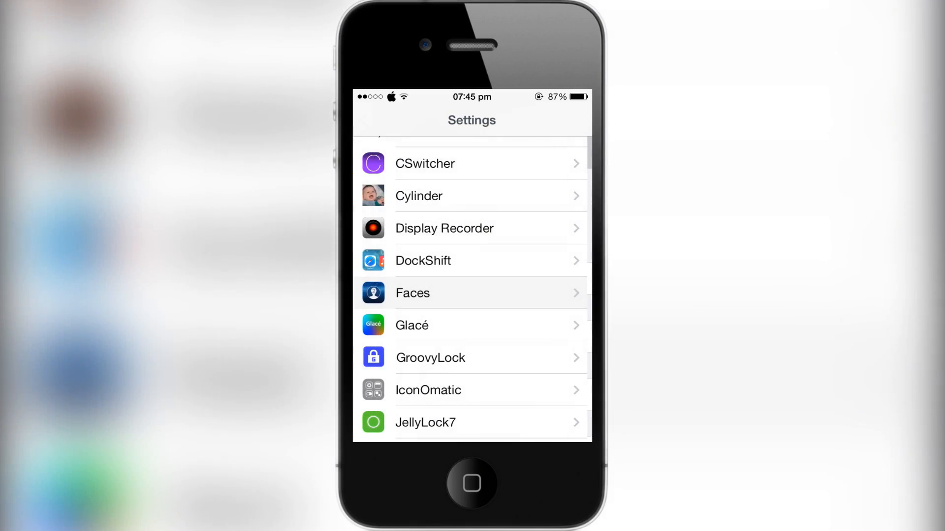
left_click(472, 293)
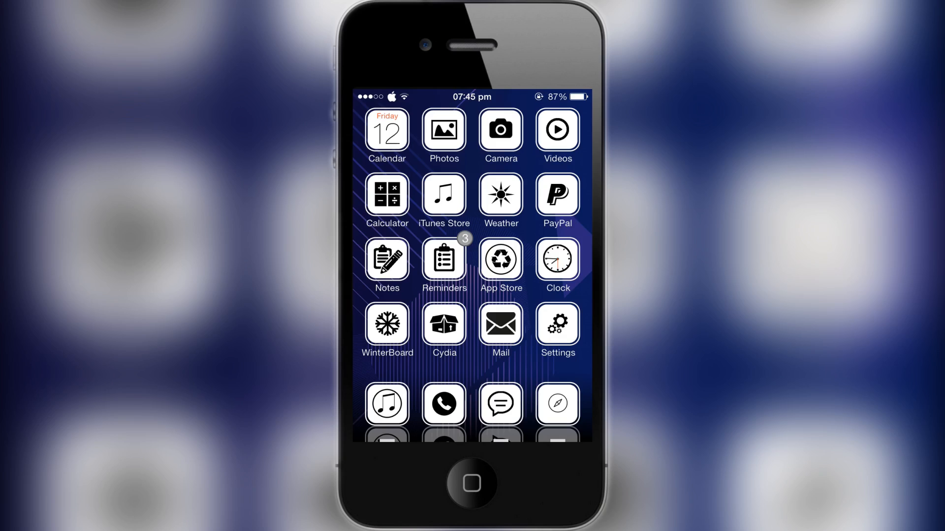
scroll("left", 3)
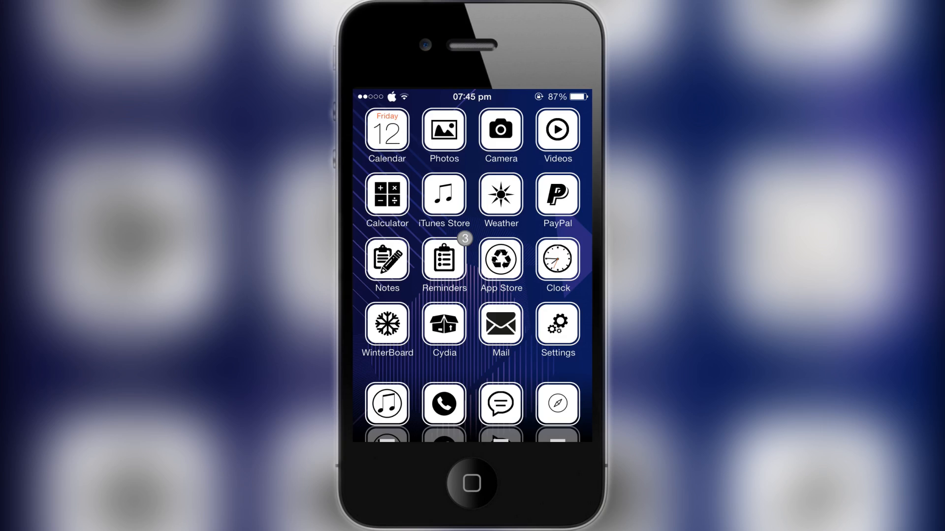